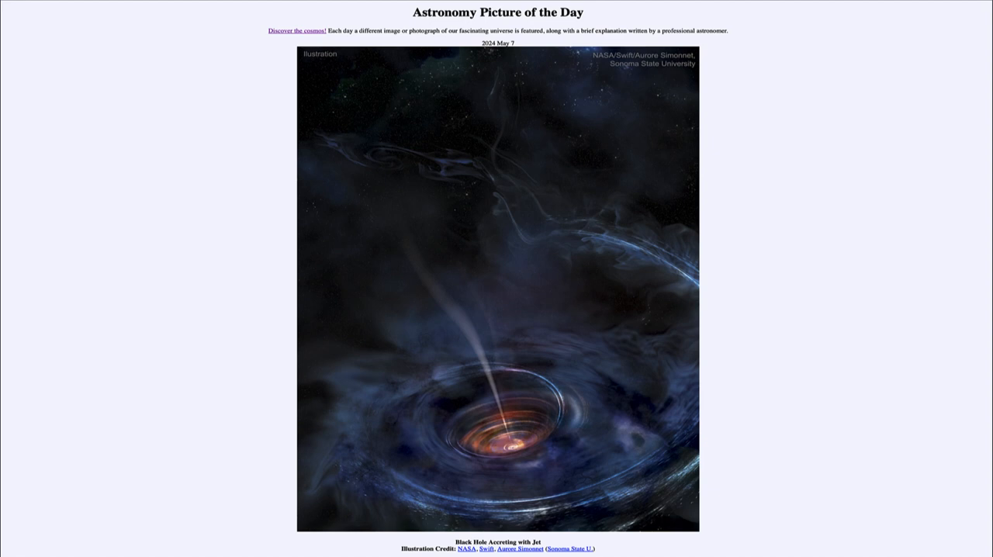
Open the 2024 May 7 APOD 'Black Hole Accreting with Jet' illustration at full resolution
left_click(498, 295)
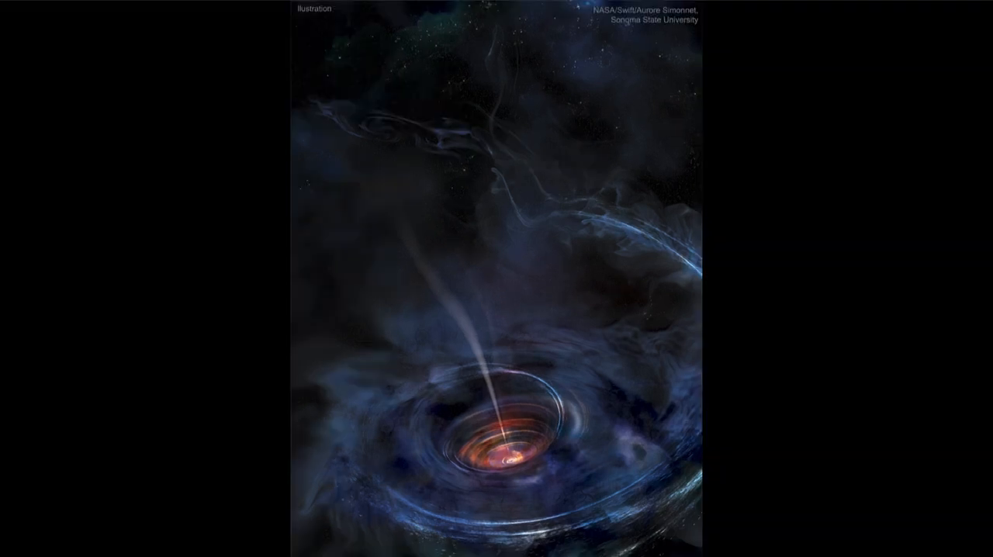